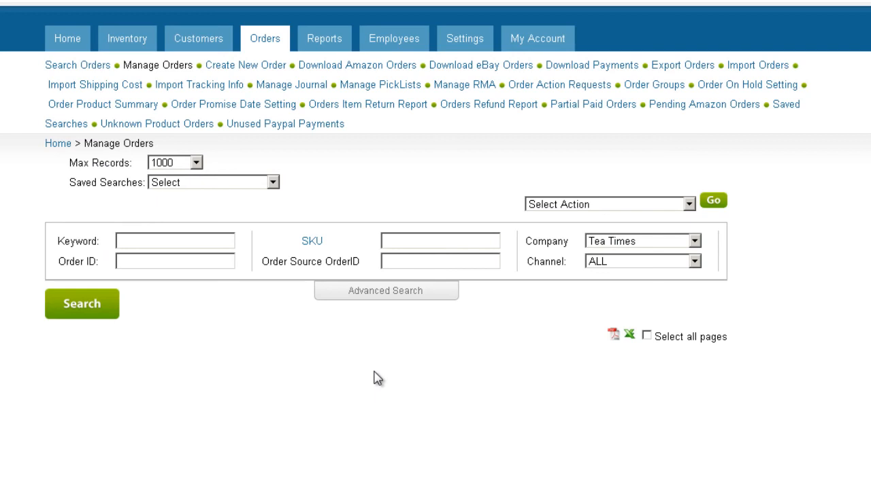
Search Tea Times orders filtered to Payment Status Charged and Shipping Status Unshipped
{"action": "left_click", "coordinate": [385, 292]}
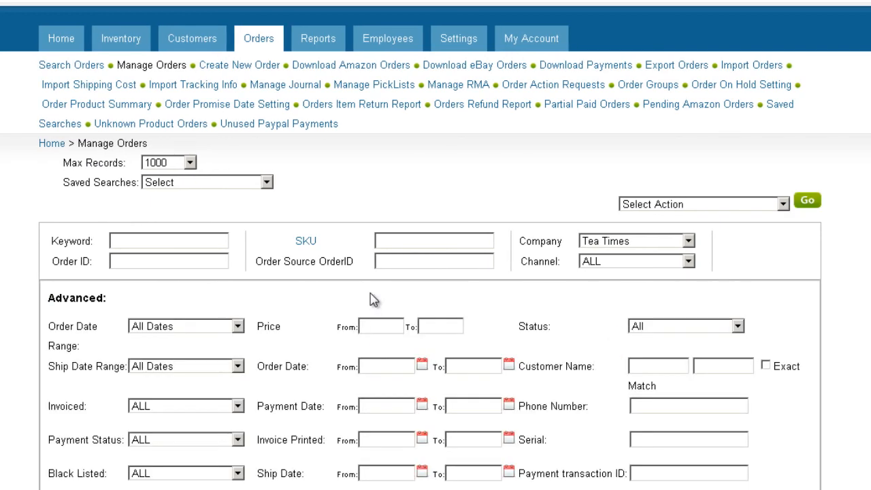
{"action": "scroll", "scroll_direction": "down", "scroll_amount": 3}
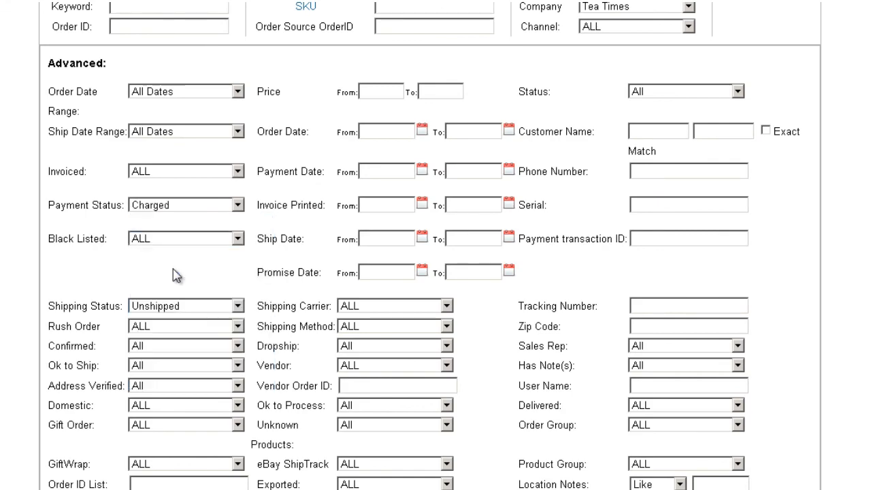
{"action": "scroll", "scroll_direction": "down", "scroll_amount": 3}
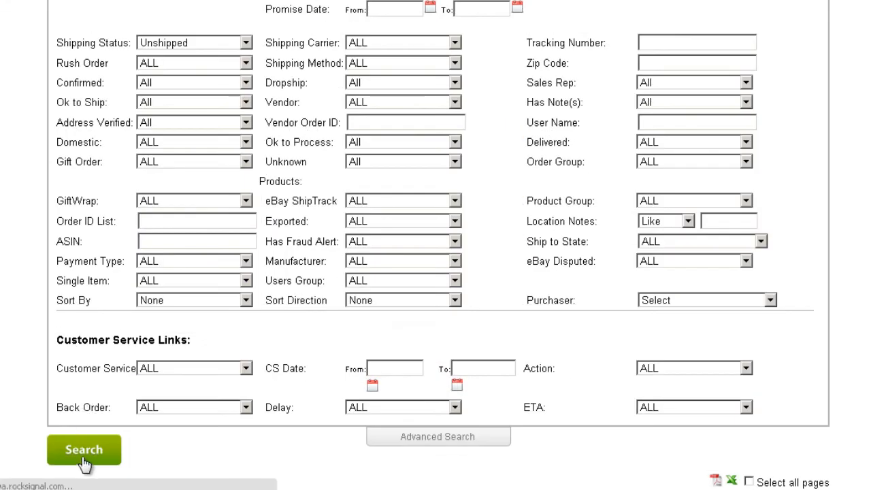
{"action": "left_click", "coordinate": [84, 449]}
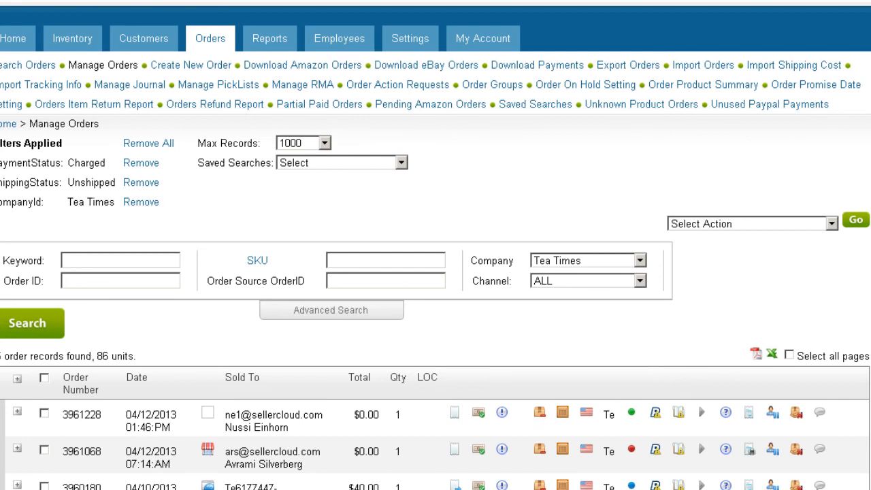
{"action": "mouse_move", "coordinate": [53, 396]}
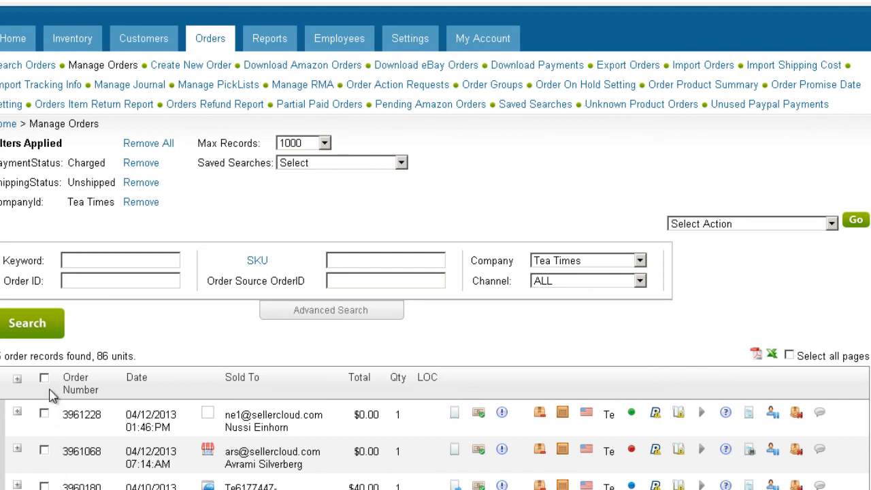
Select all 86 results and run the Generate Pick List bulk action
{"action": "left_click", "coordinate": [44, 379]}
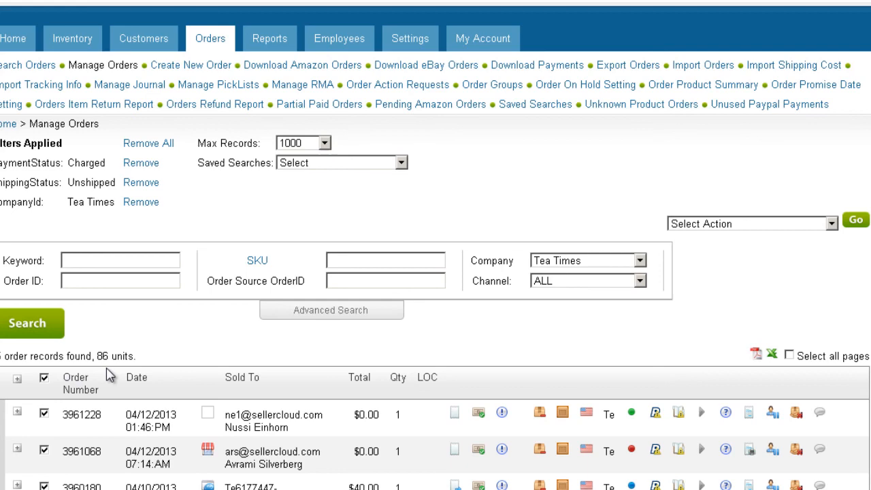
{"action": "left_click", "coordinate": [752, 223]}
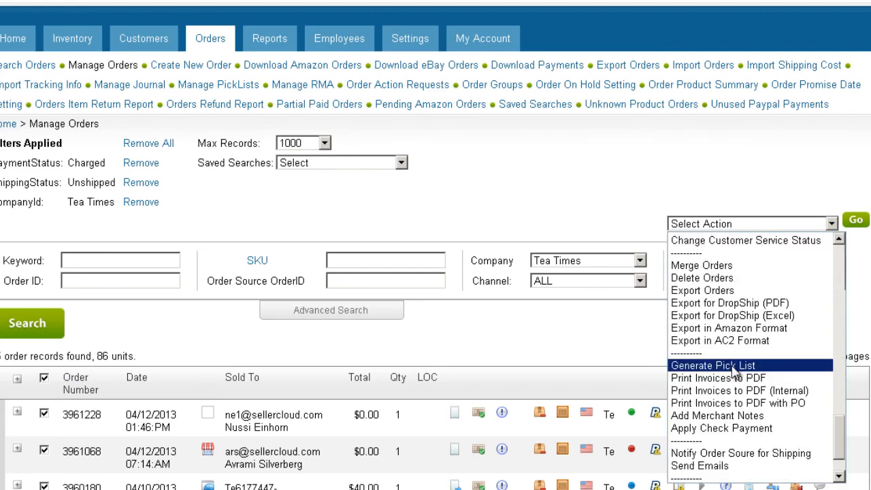
{"action": "left_click", "coordinate": [712, 365]}
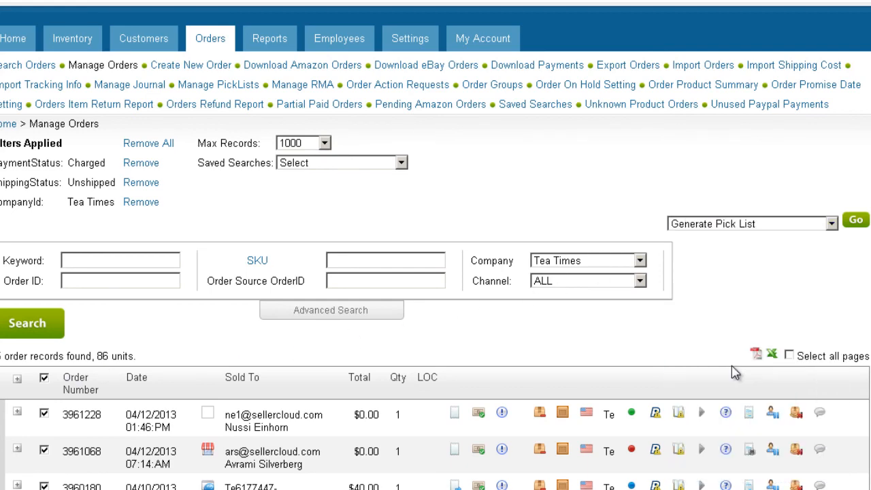
{"action": "left_click", "coordinate": [855, 220]}
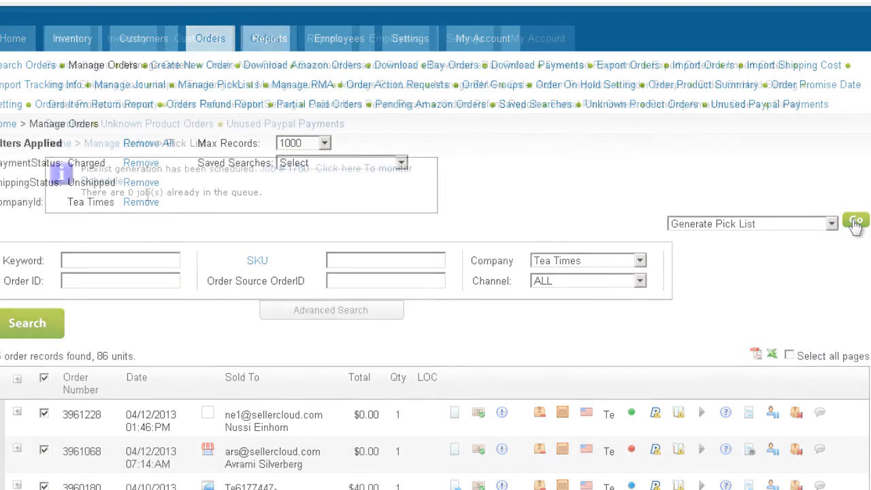
Monitor job 1780 to completion and view the pick list it produced
{"action": "left_click", "coordinate": [855, 223]}
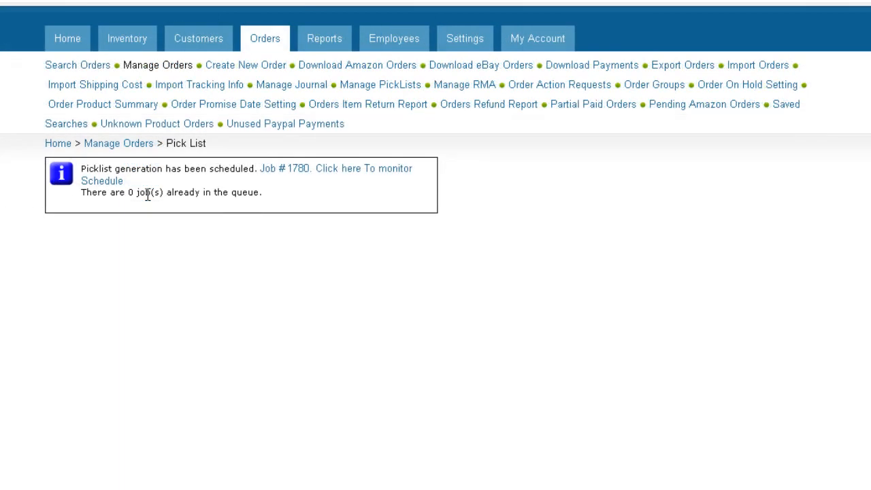
{"action": "left_click", "coordinate": [324, 169]}
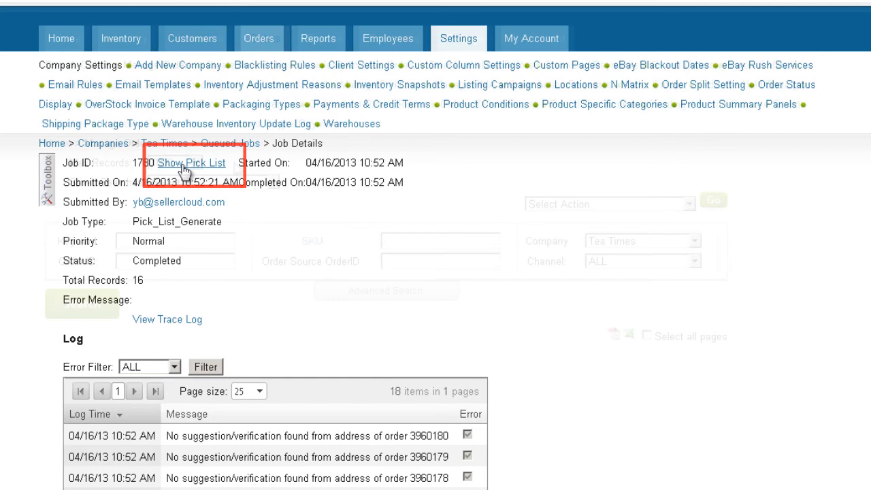
{"action": "left_click", "coordinate": [264, 38]}
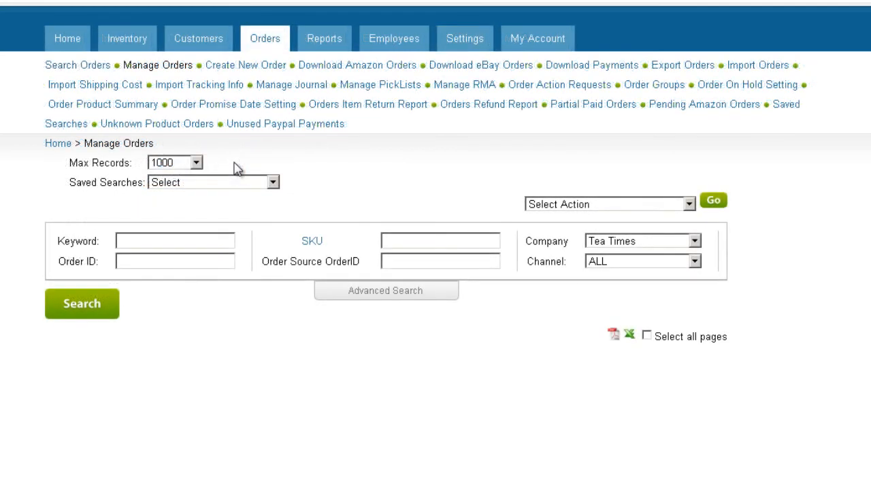
{"action": "mouse_move", "coordinate": [381, 84]}
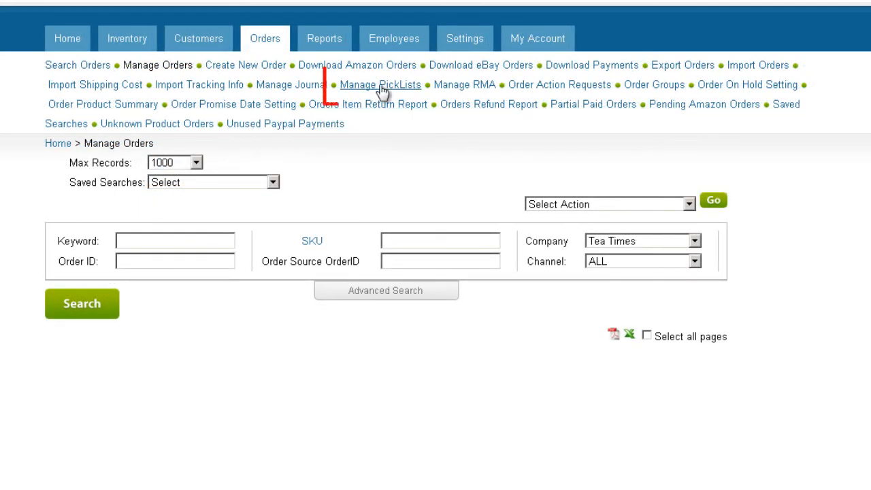
From Manage PickLists, open pick list #423
{"action": "left_click", "coordinate": [379, 84]}
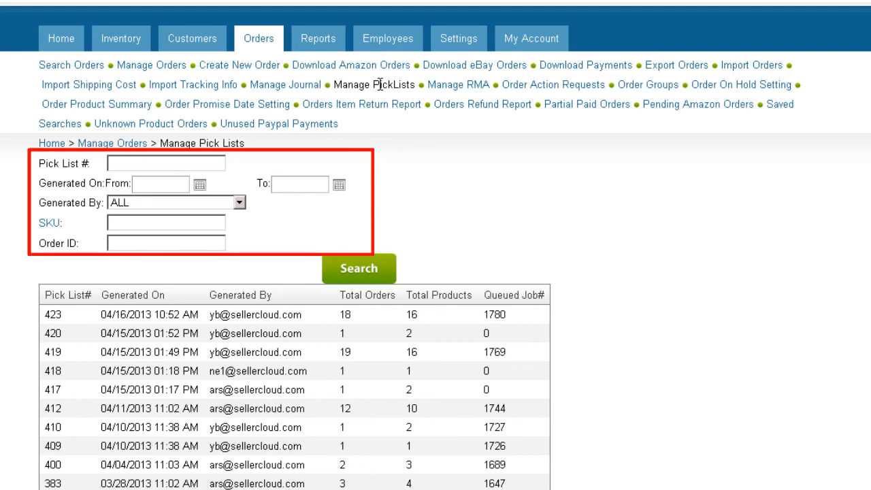
{"action": "left_click", "coordinate": [52, 314]}
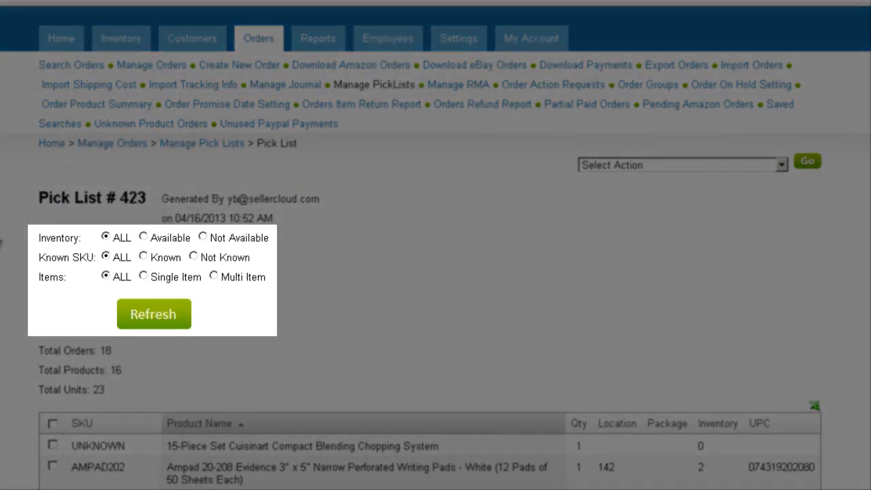
Filter pick list 423 to Inventory Available, Known SKU, Single Item and refresh
{"action": "left_click", "coordinate": [143, 237]}
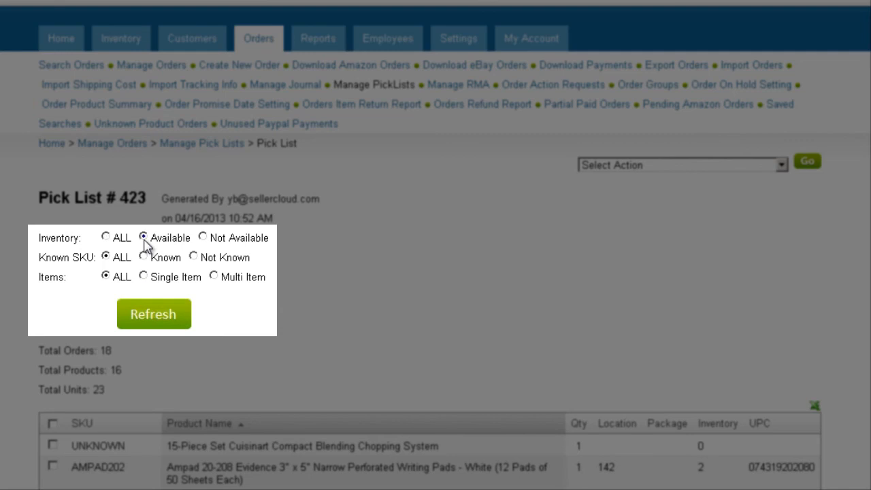
{"action": "left_click", "coordinate": [145, 237]}
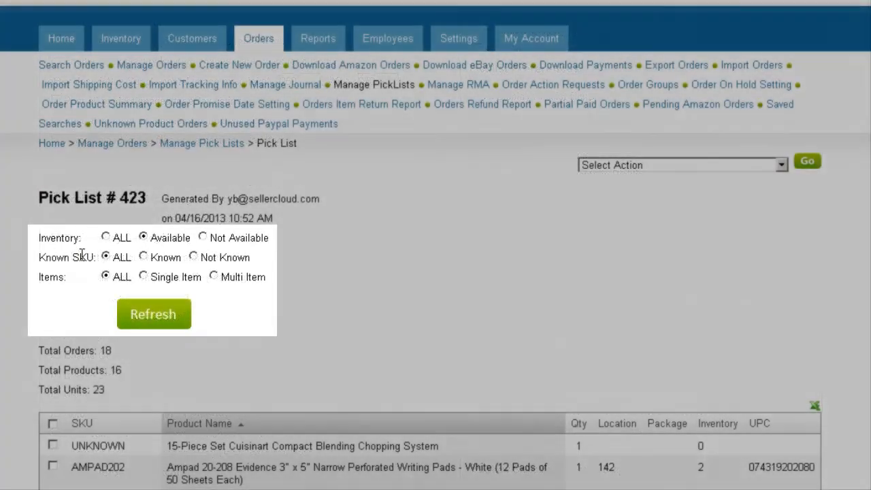
{"action": "left_click", "coordinate": [143, 256]}
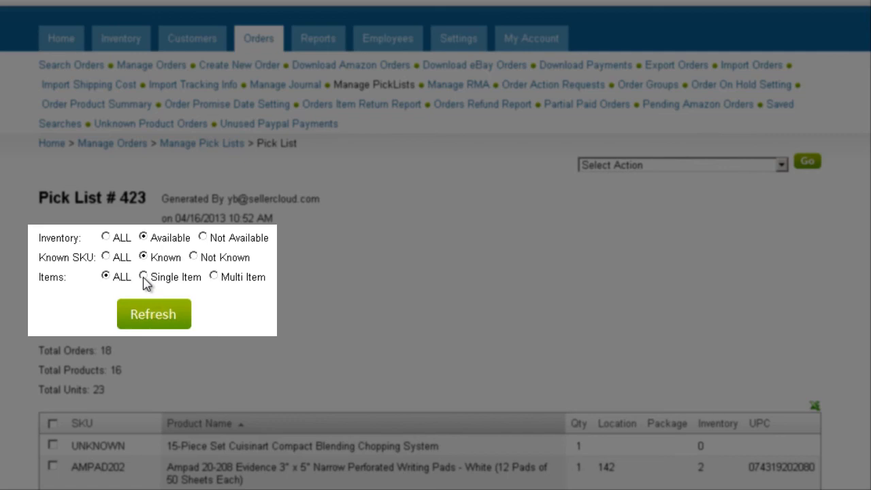
{"action": "left_click", "coordinate": [144, 277]}
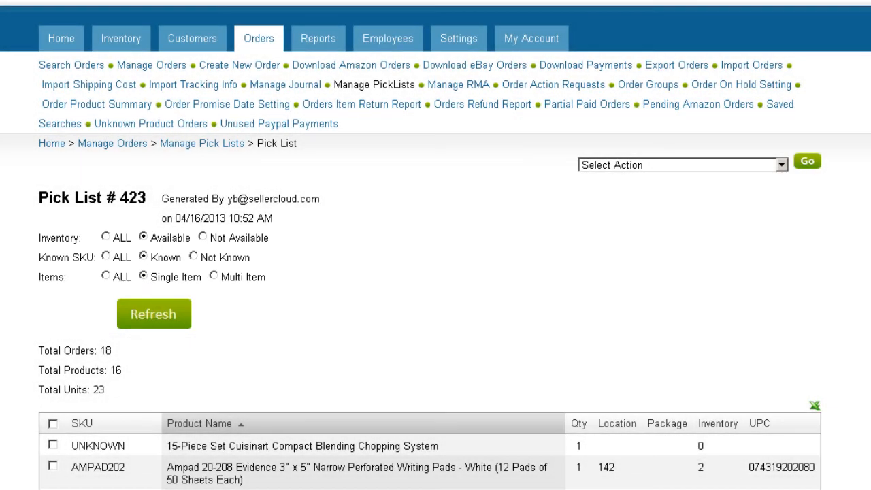
{"action": "left_click", "coordinate": [153, 313]}
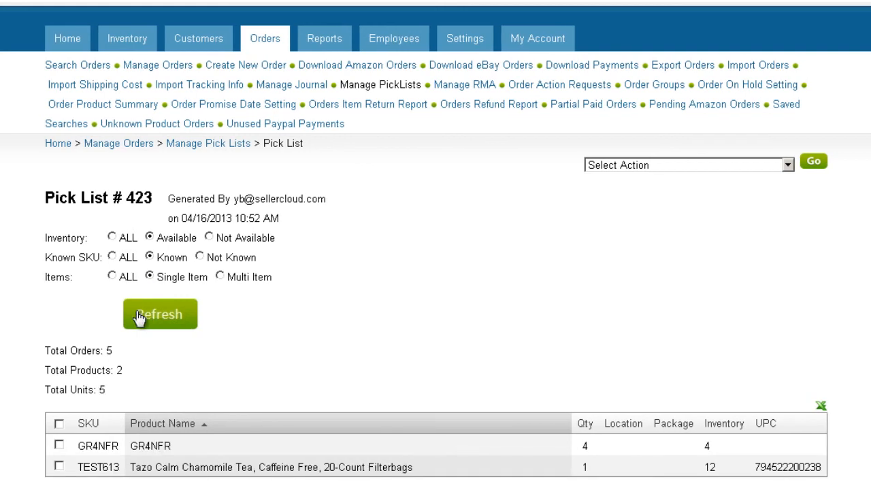
{"action": "mouse_move", "coordinate": [162, 430]}
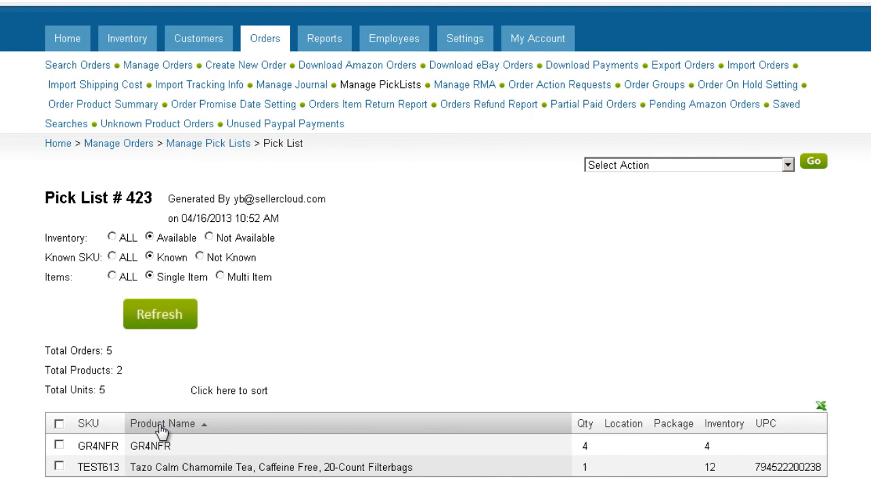
{"action": "mouse_move", "coordinate": [160, 430]}
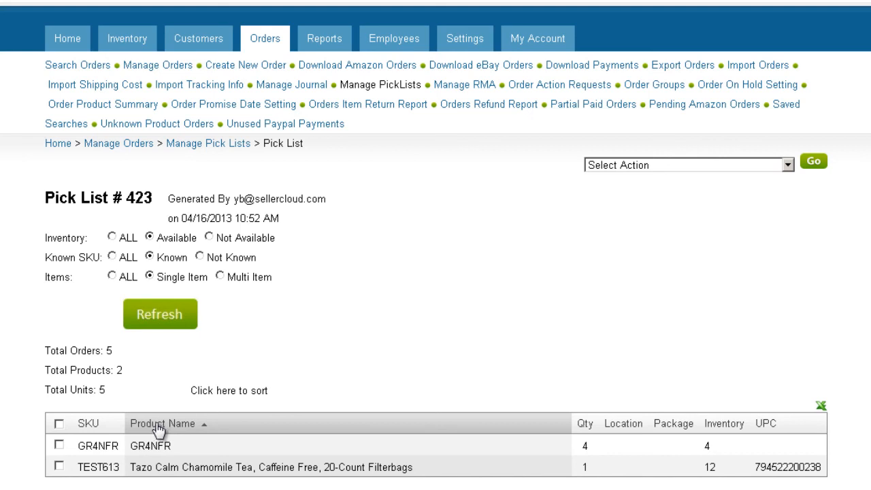
{"action": "mouse_move", "coordinate": [174, 414]}
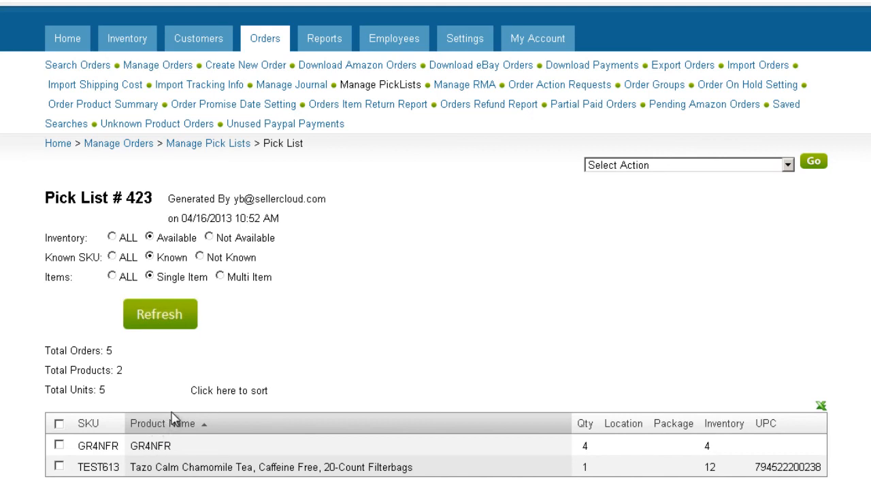
Sort the filtered pick list 423 by Product Name
{"action": "left_click", "coordinate": [687, 164]}
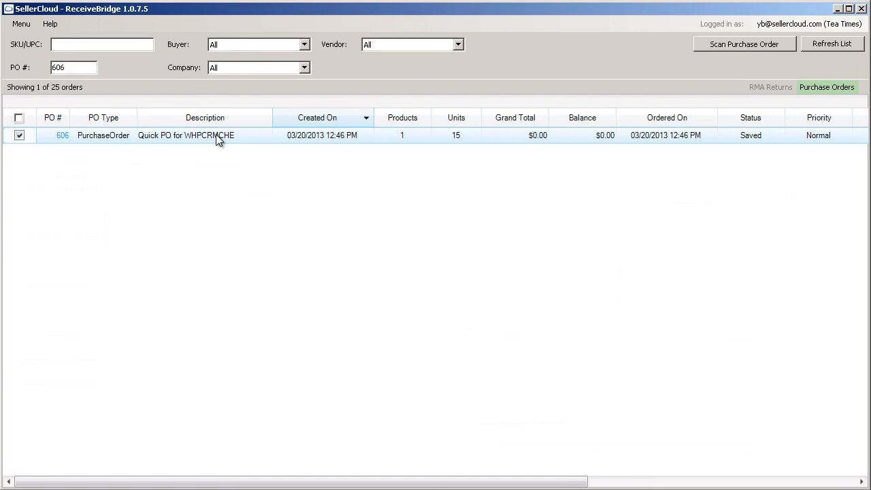
Scan SKU WHPCRMCHE on PO 606 and mark one unit as received
{"action": "left_click", "coordinate": [743, 44]}
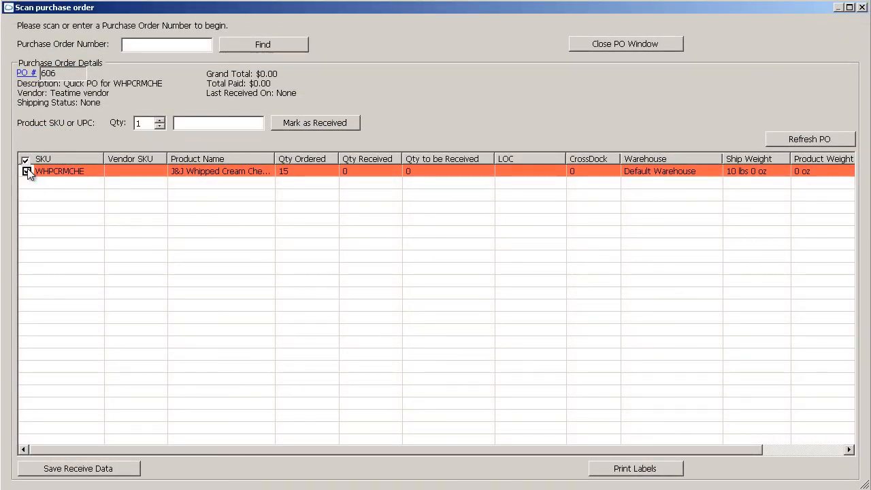
{"action": "type", "text": "WHPCRMCHE"}
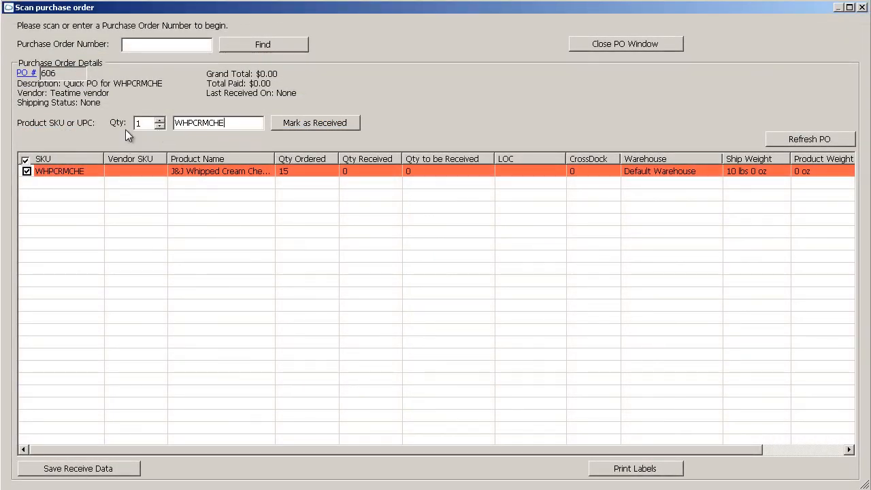
{"action": "left_click", "coordinate": [315, 122]}
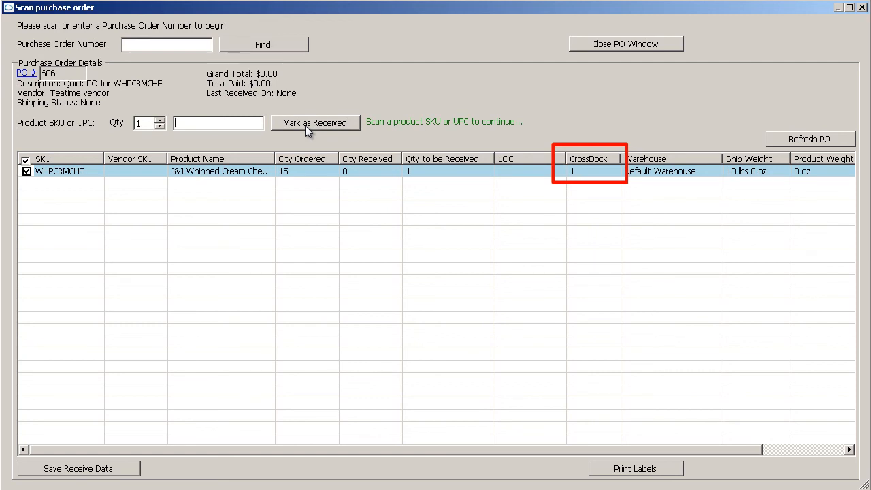
Create a pick list from the received cross-dock line
{"action": "right_click", "coordinate": [408, 171]}
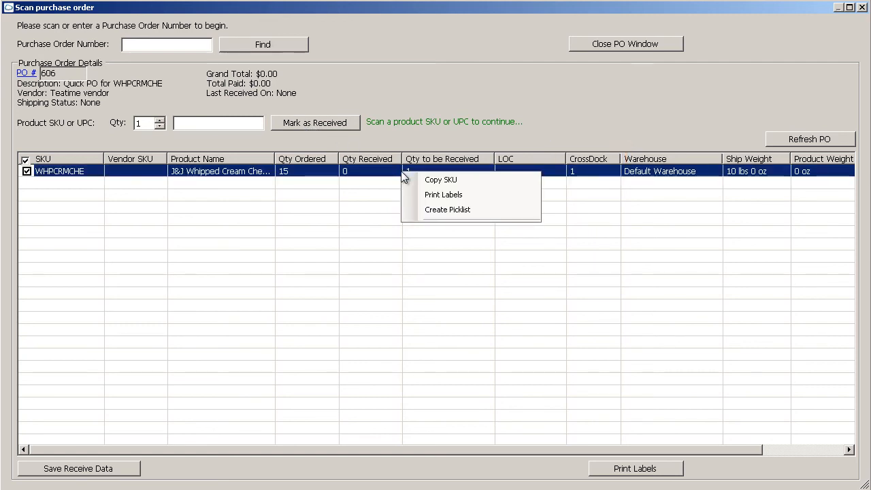
{"action": "mouse_move", "coordinate": [428, 215]}
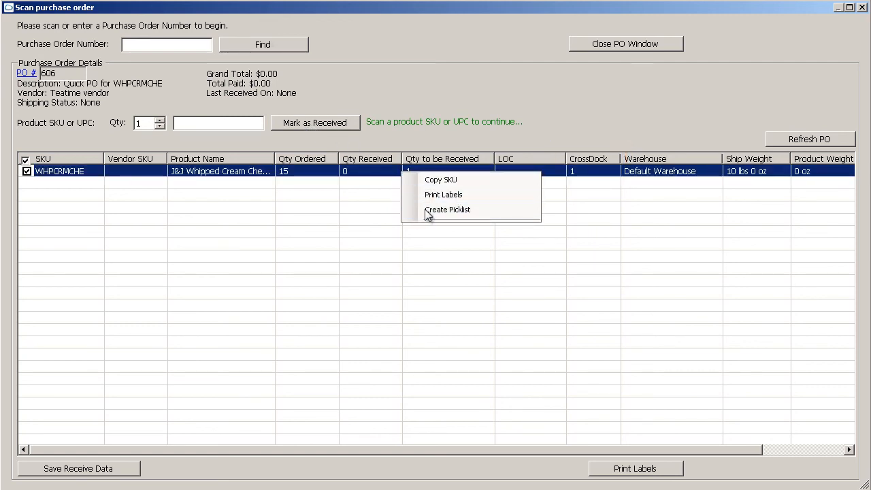
{"action": "mouse_move", "coordinate": [435, 215]}
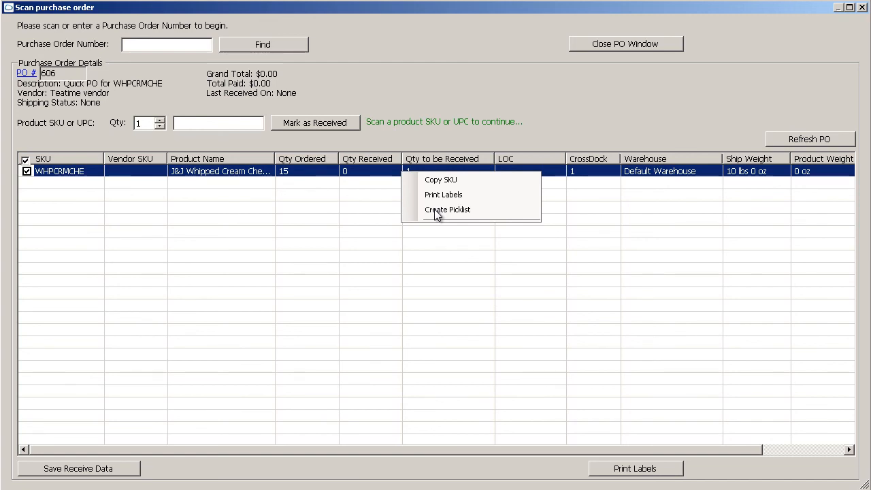
{"action": "left_click", "coordinate": [447, 210]}
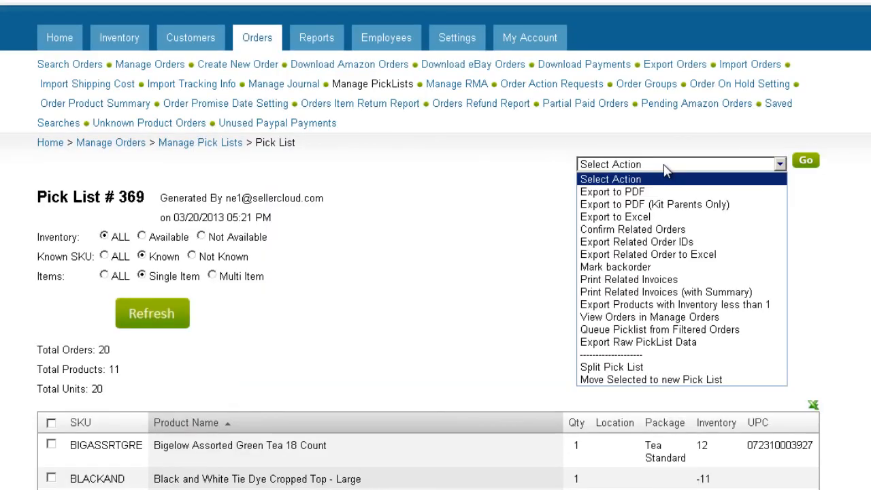
Run the Split Pick List action on pick list 369
{"action": "left_click", "coordinate": [611, 368]}
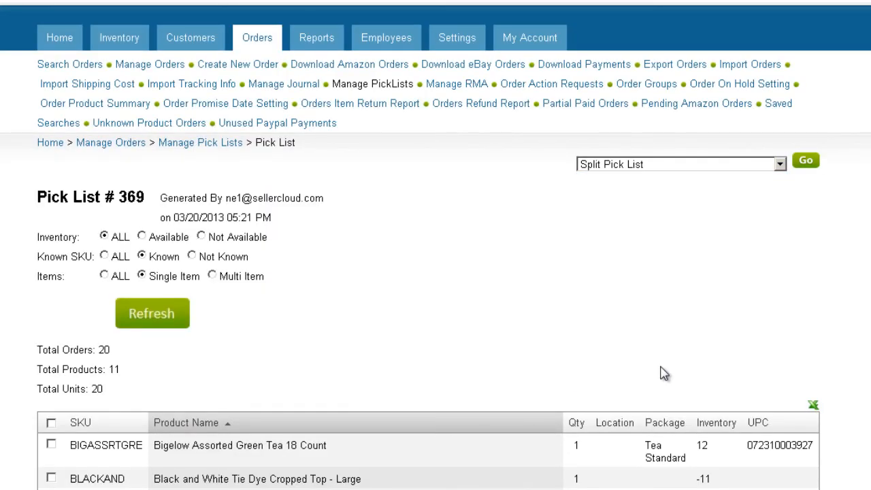
{"action": "left_click", "coordinate": [806, 160]}
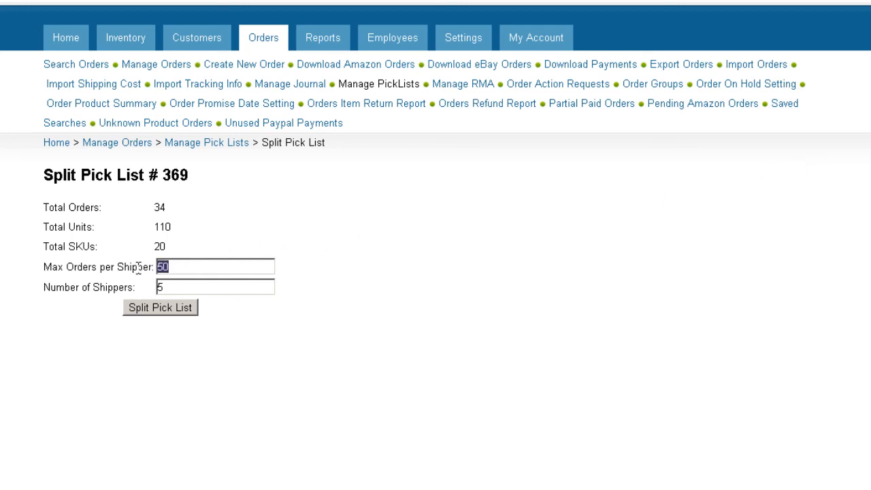
Split with Max Orders per Shipper 20 and Number of Shippers 8
{"action": "type", "text": "2"}
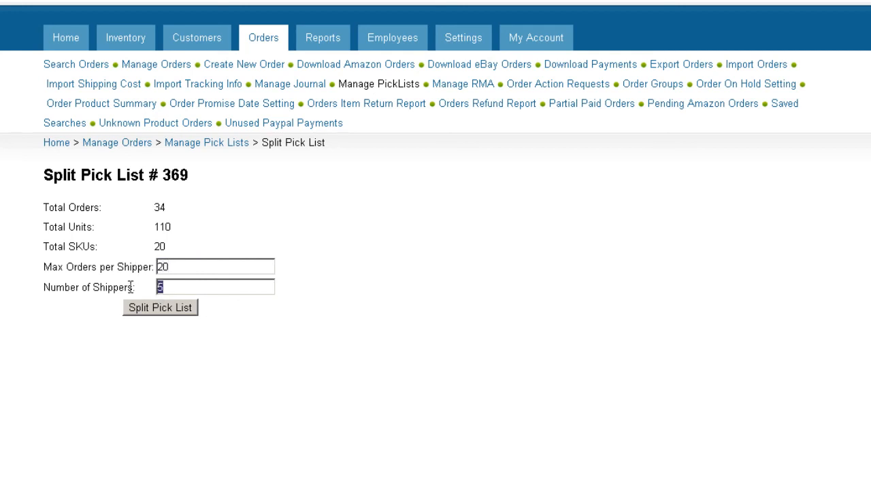
{"action": "type", "text": "8"}
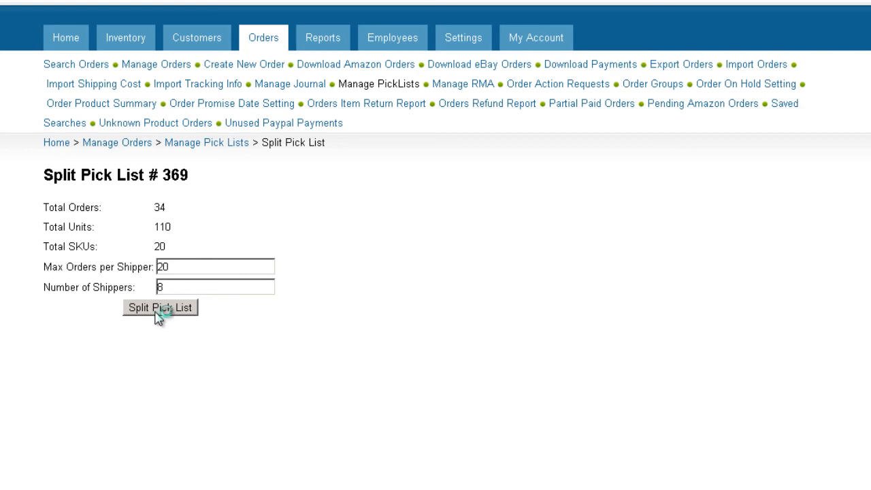
{"action": "left_click", "coordinate": [160, 308]}
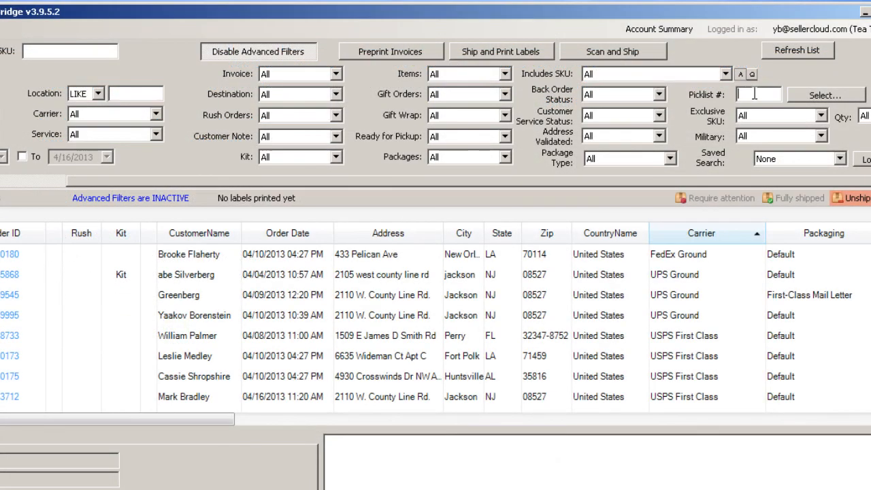
Filter ShipBridge orders to Picklist # 424
{"action": "left_click", "coordinate": [757, 94]}
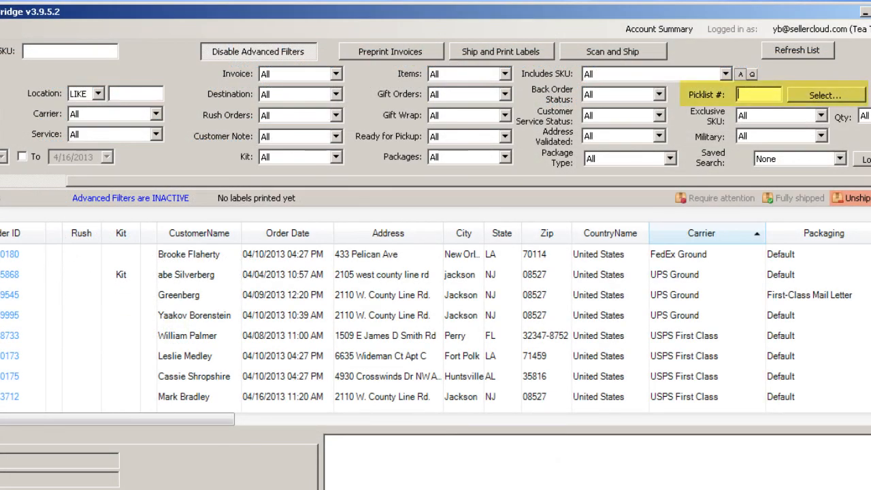
{"action": "type", "text": "424"}
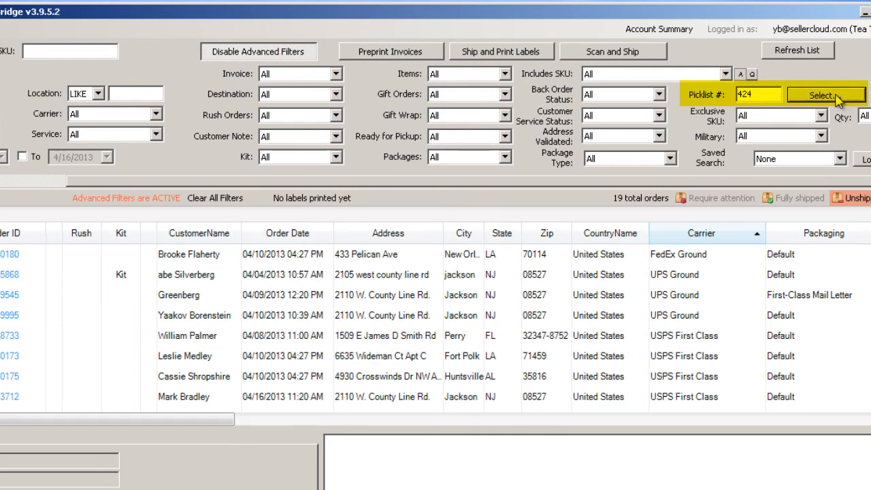
{"action": "left_click", "coordinate": [825, 95]}
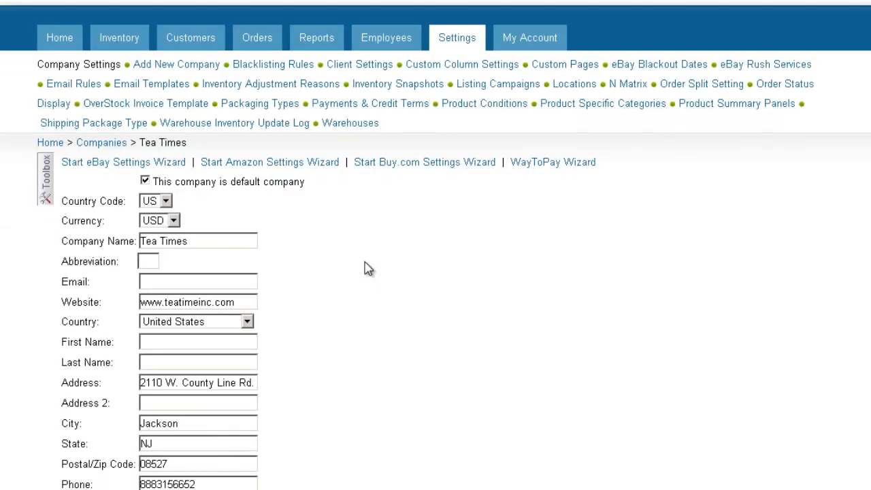
{"action": "mouse_move", "coordinate": [69, 219]}
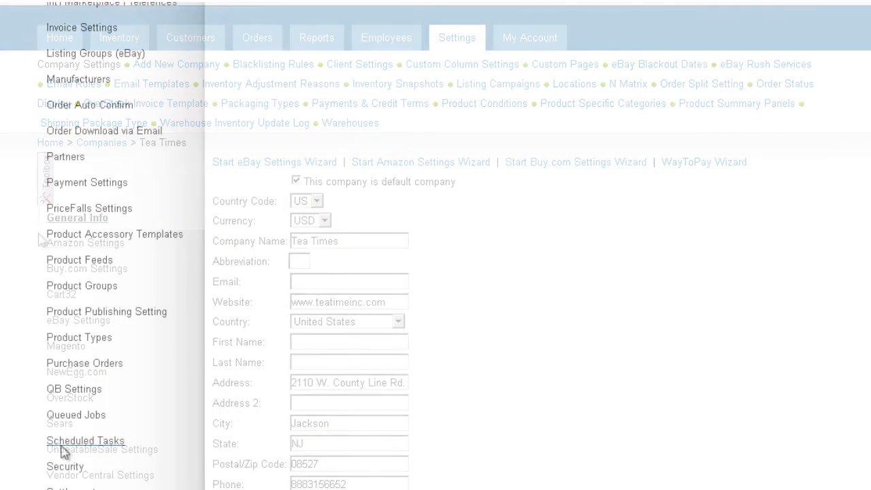
From Scheduled Tasks, create a new PickList Generate task
{"action": "left_click", "coordinate": [84, 441]}
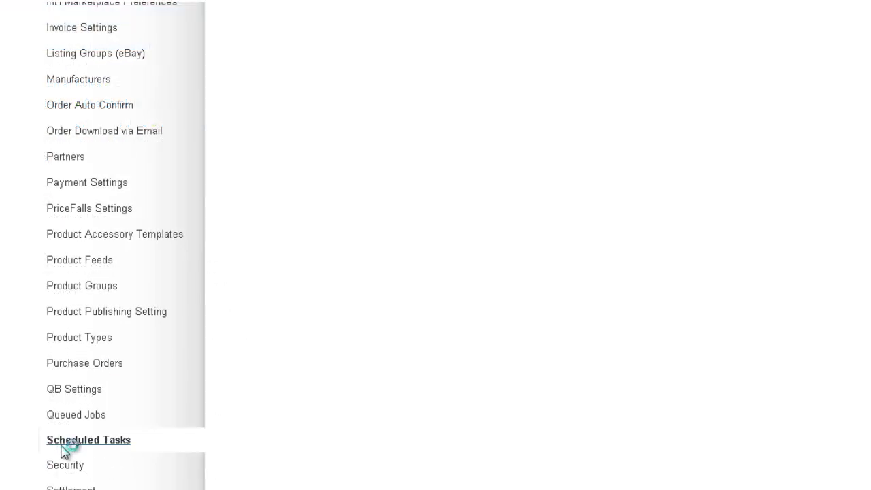
{"action": "left_click", "coordinate": [87, 439]}
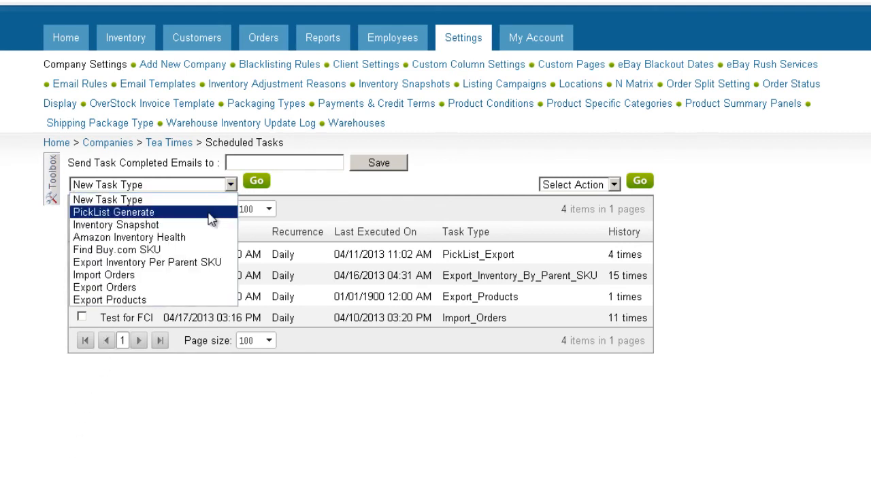
{"action": "left_click", "coordinate": [114, 213]}
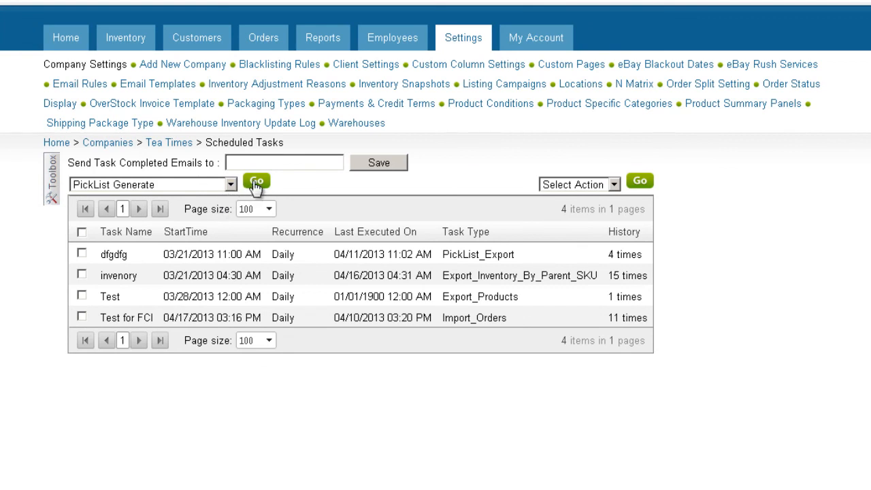
{"action": "left_click", "coordinate": [256, 181]}
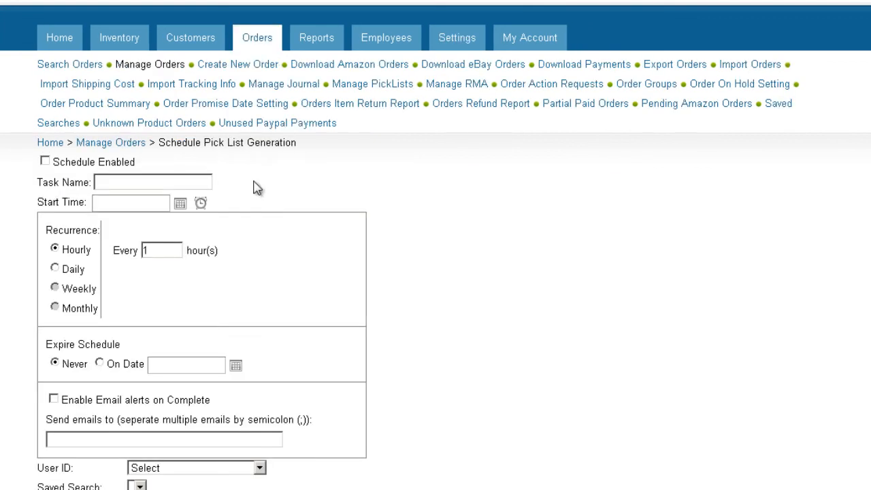